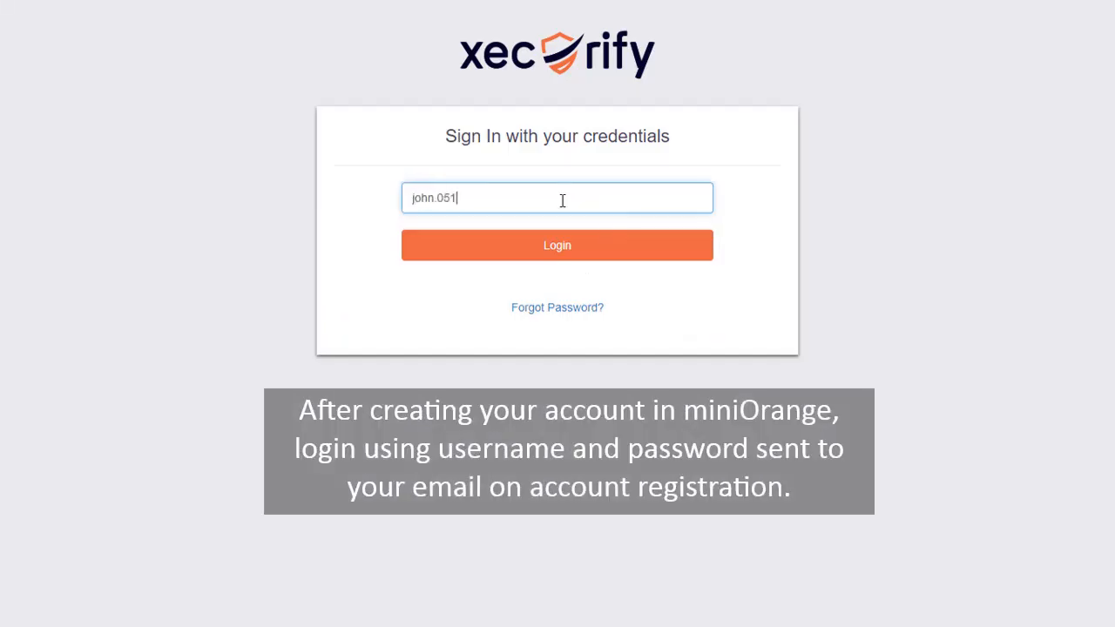
Step: Sign in to the Xecurify admin account with username and password
left_click(558, 244)
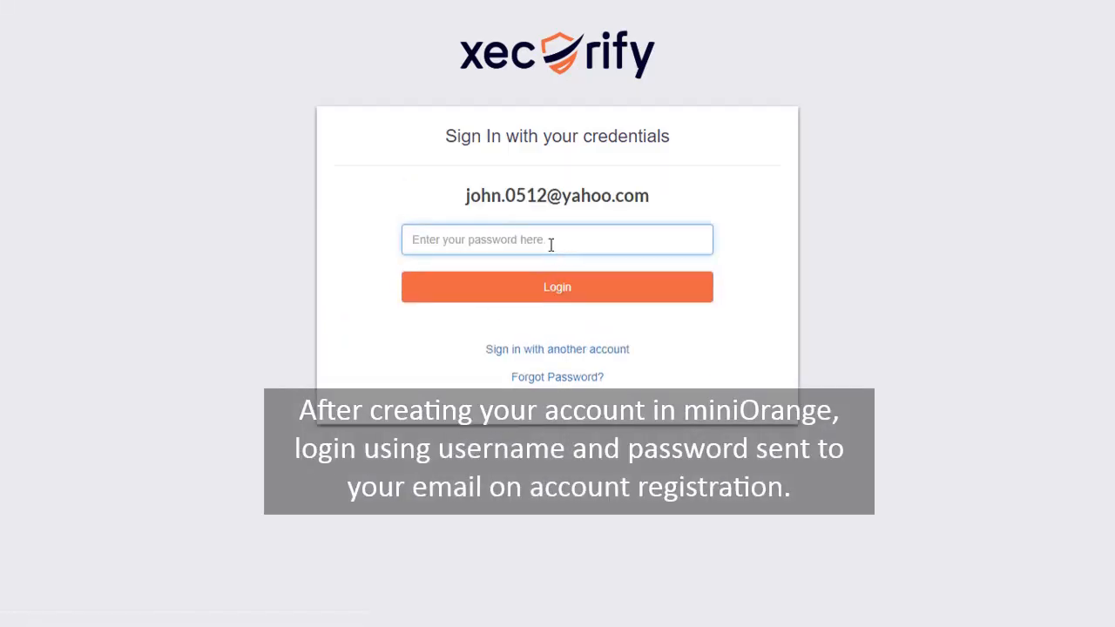
left_click(557, 286)
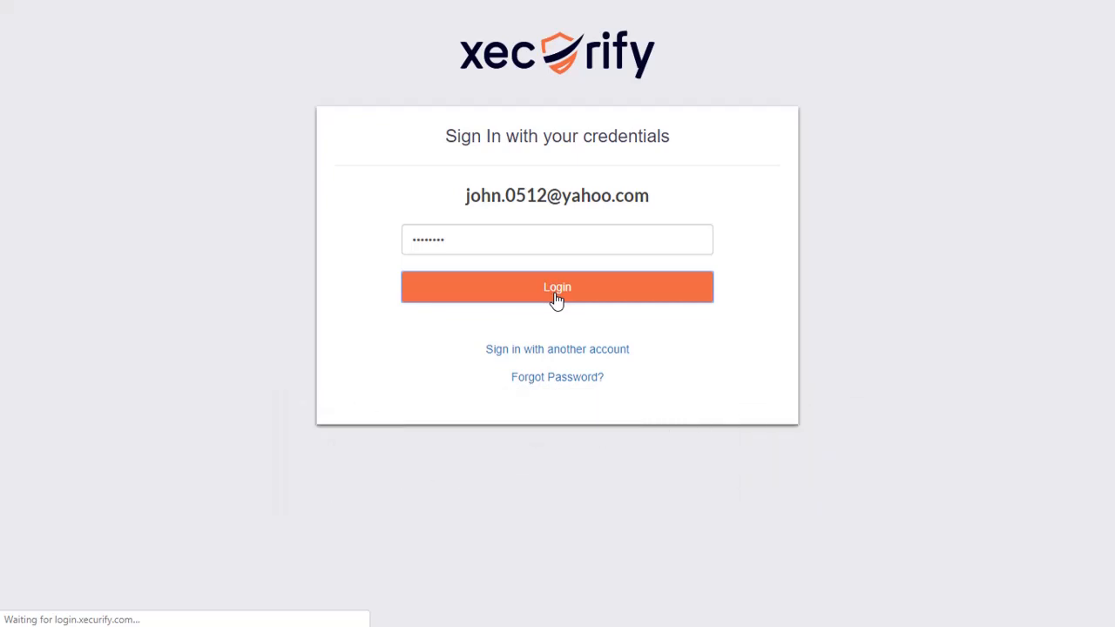
left_click(558, 286)
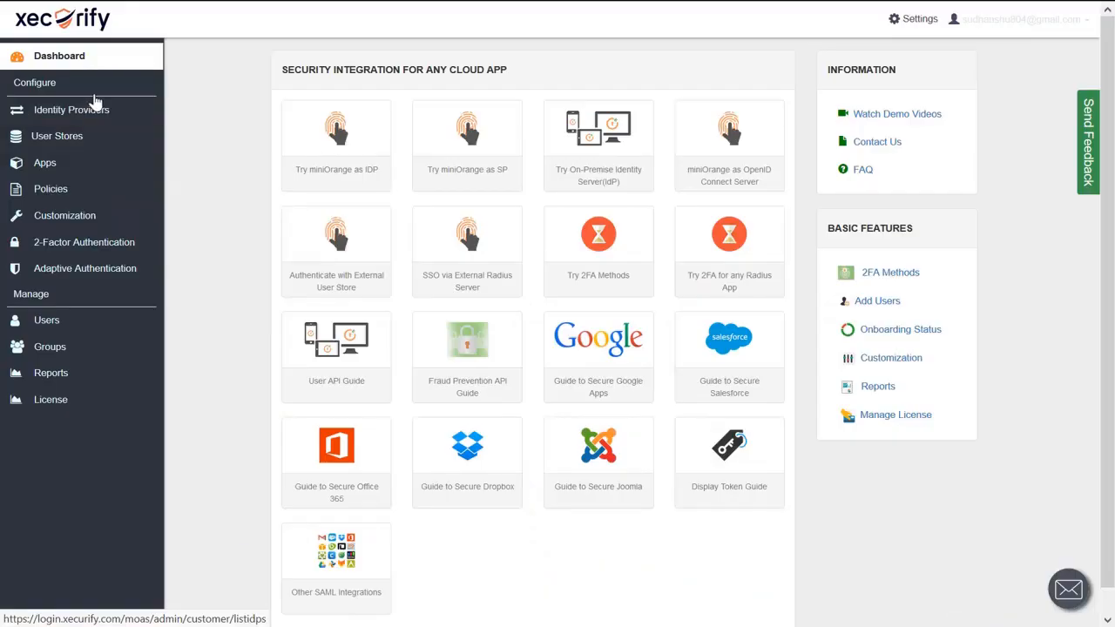
left_click(45, 162)
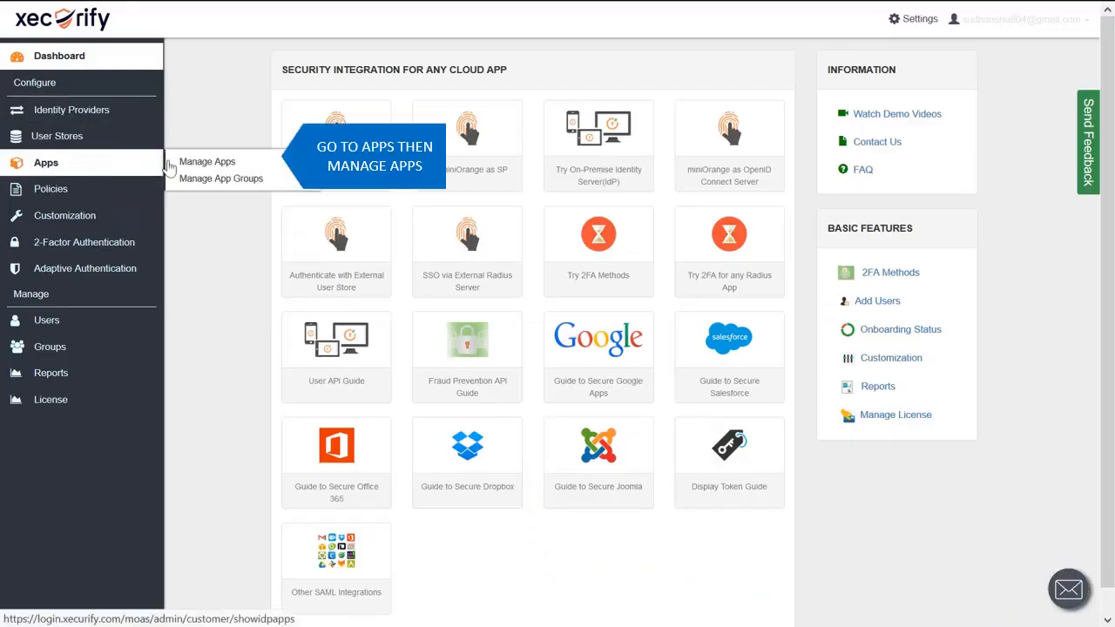
left_click(207, 160)
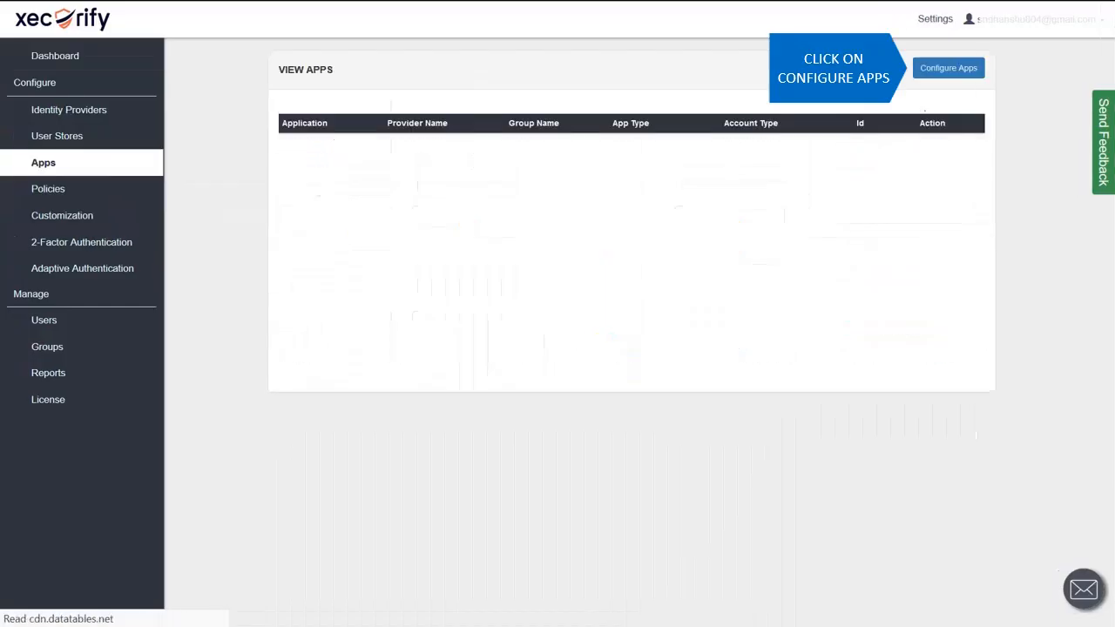
left_click(947, 66)
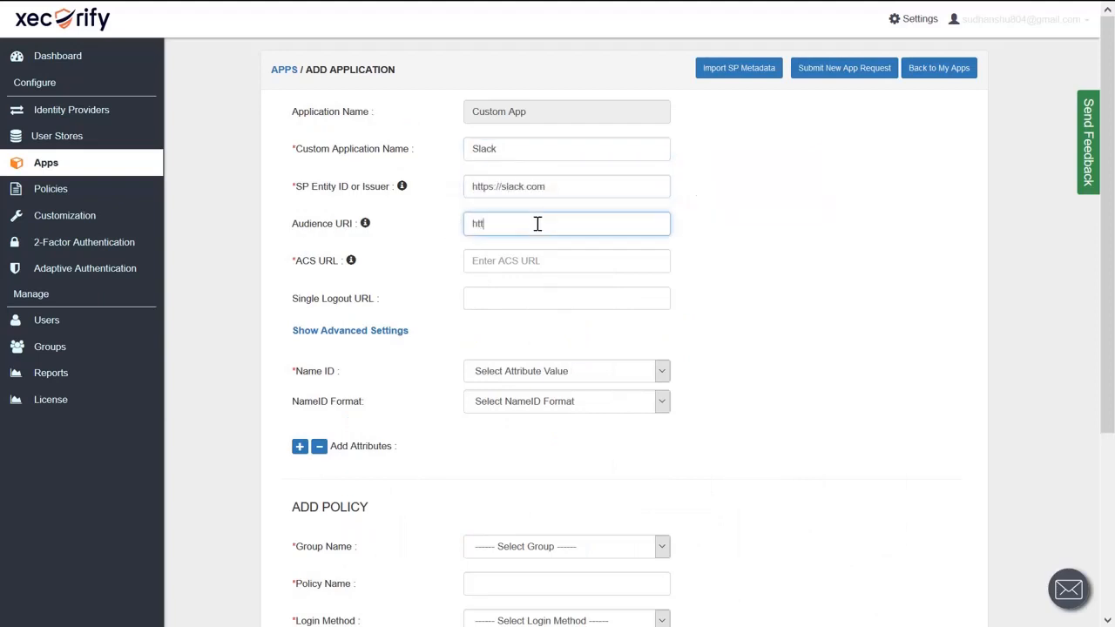
type("https://xecurify\\")
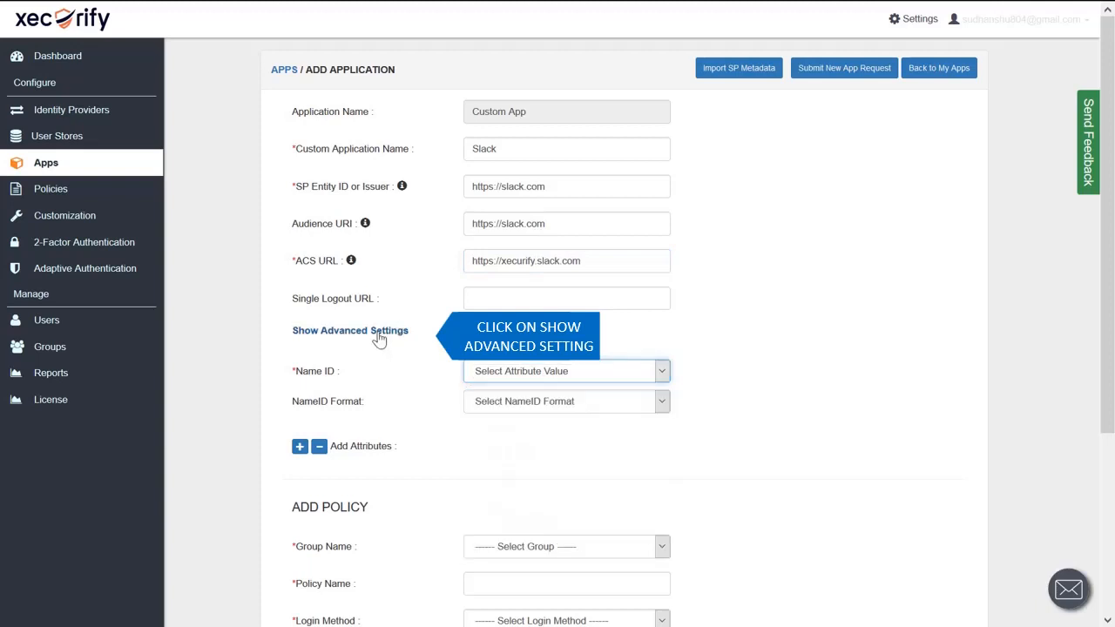
Step: Enable Sign Assertion in the advanced SAML settings, keeping the basic attribute name format
left_click(349, 331)
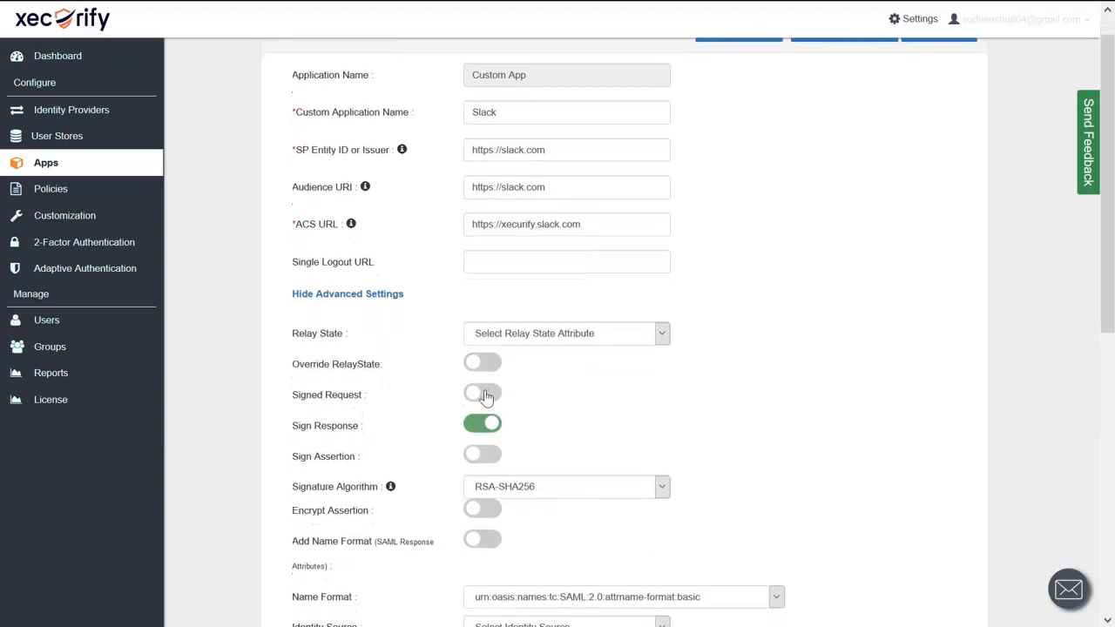
left_click(481, 393)
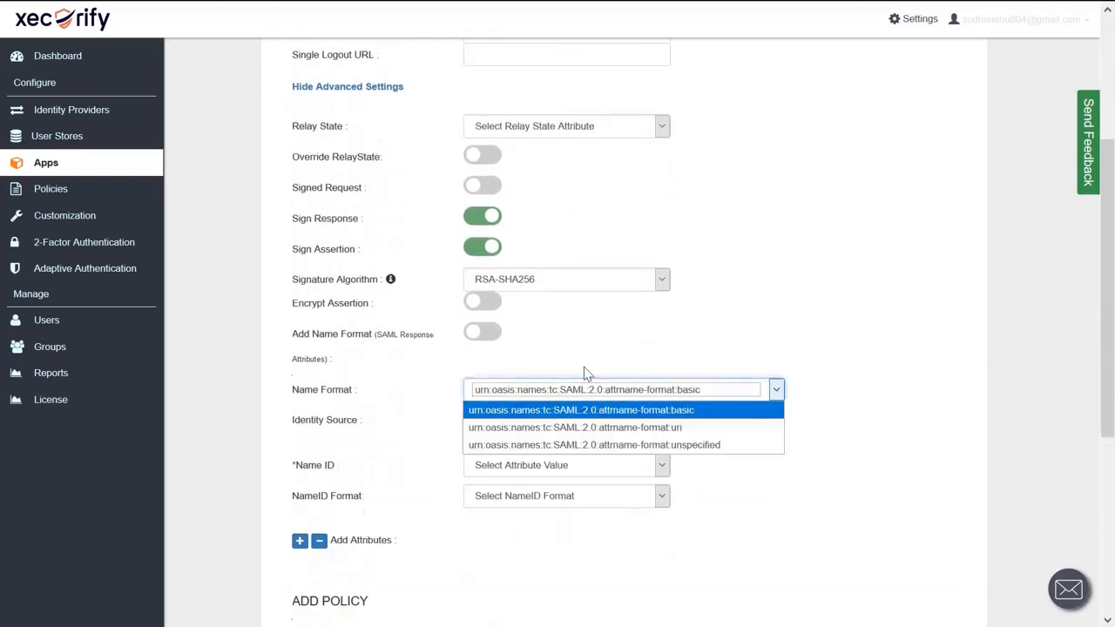
left_click(581, 409)
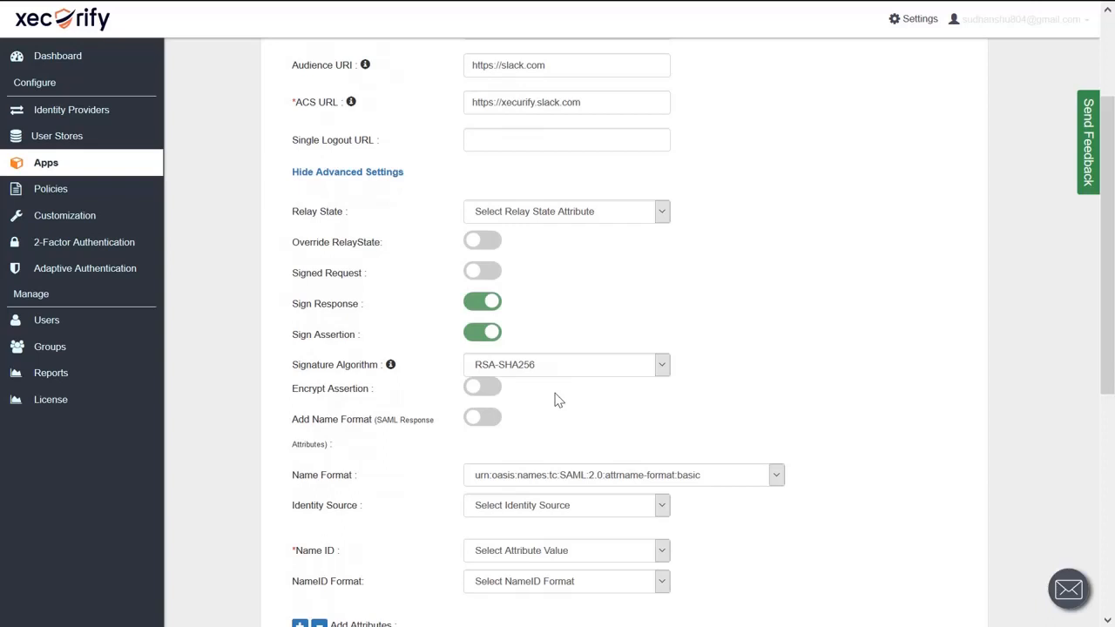
scroll("down", 3)
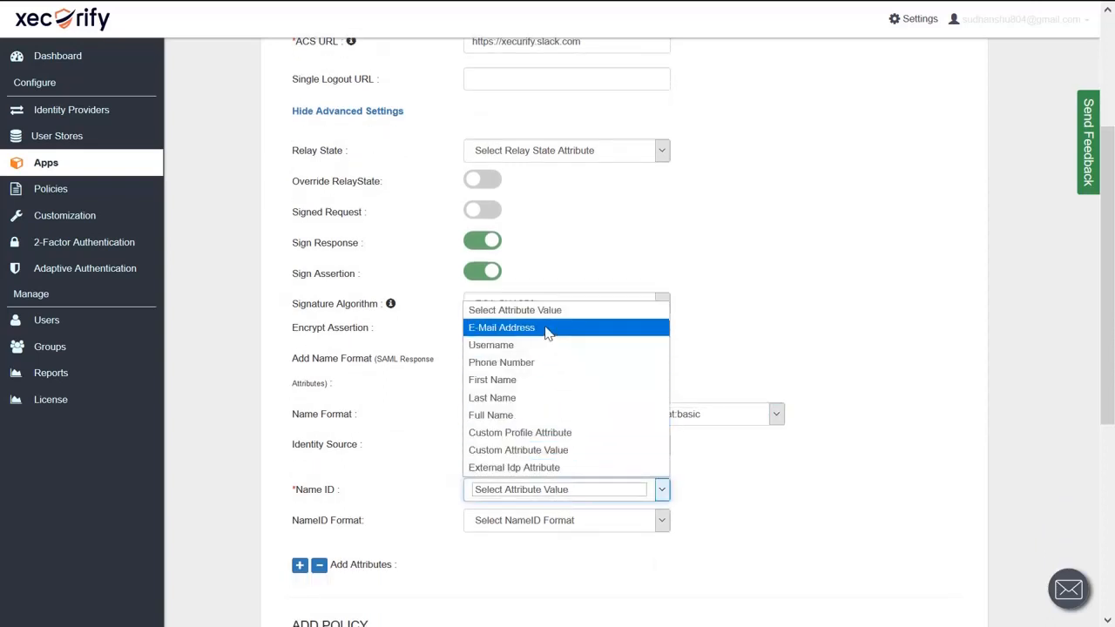
Step: Use E-Mail Address as Name ID with a NameID format and add an email attribute row
left_click(502, 328)
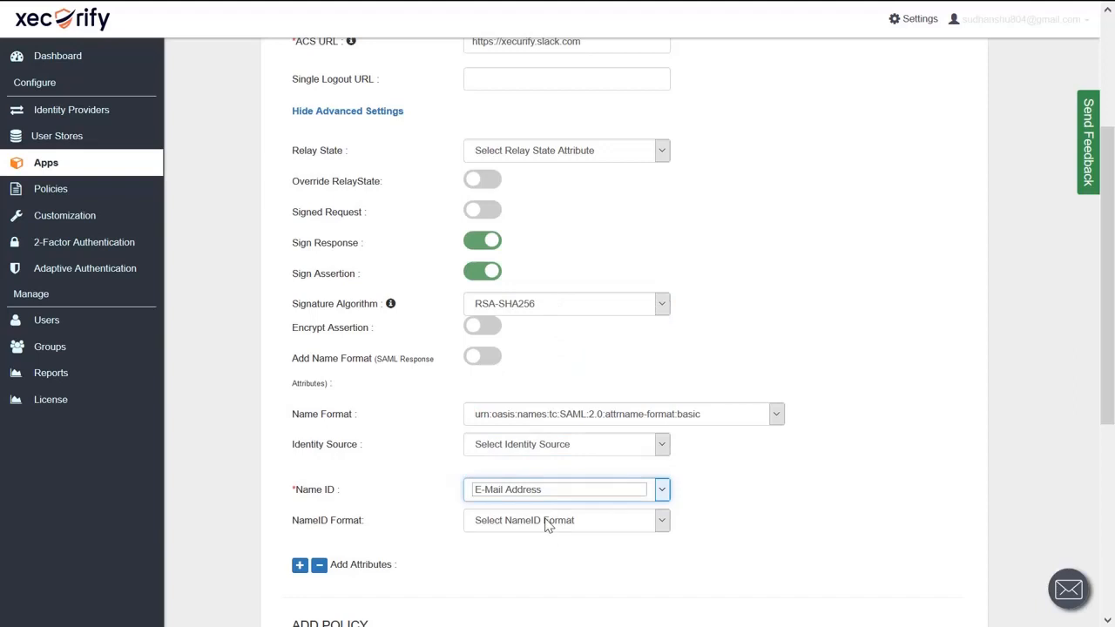
left_click(300, 503)
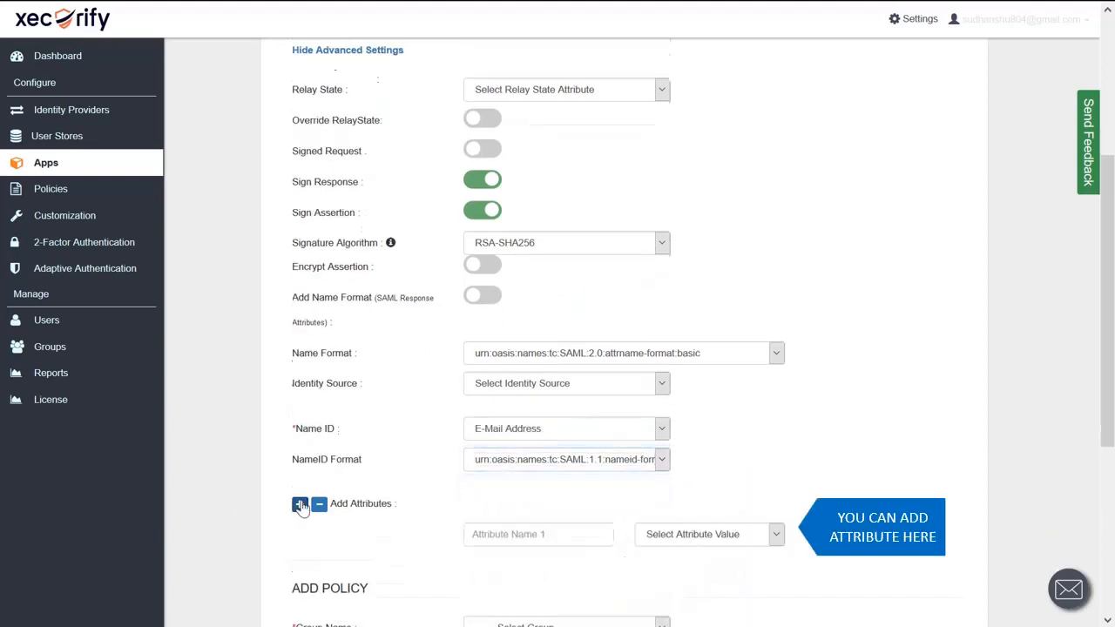
type("ema")
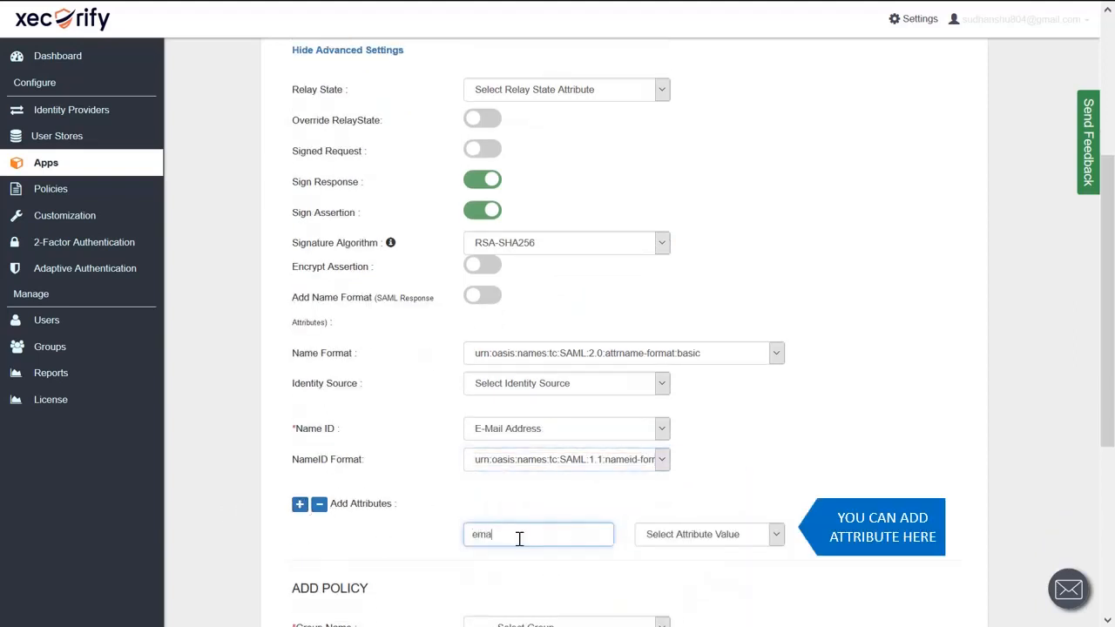
left_click(705, 534)
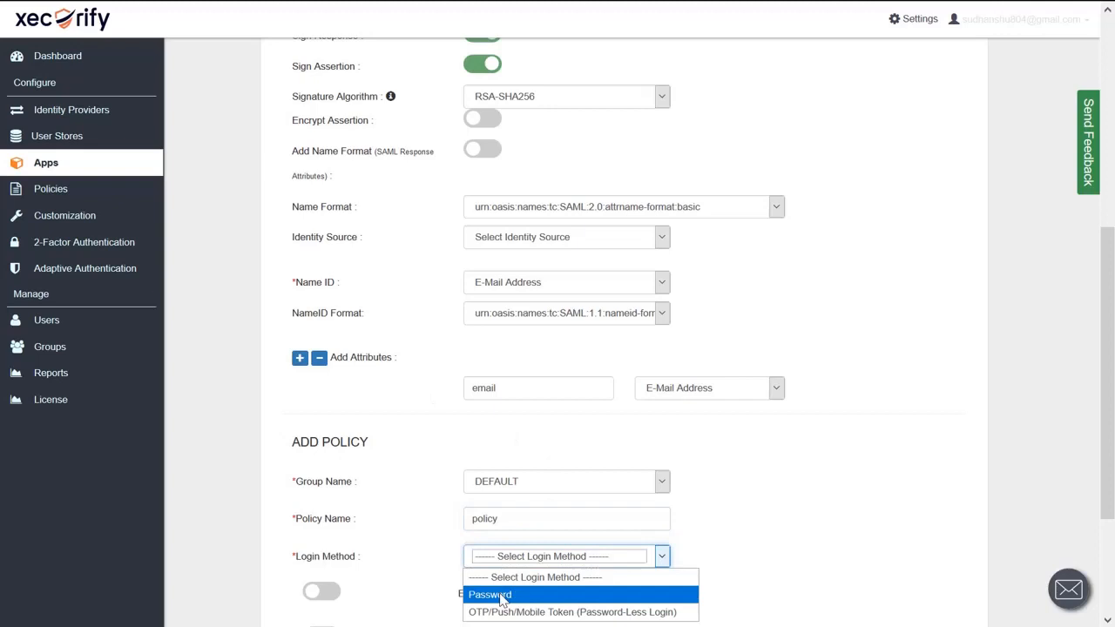
Step: Set the login method to Password, save the Slack app and open its row actions
left_click(489, 594)
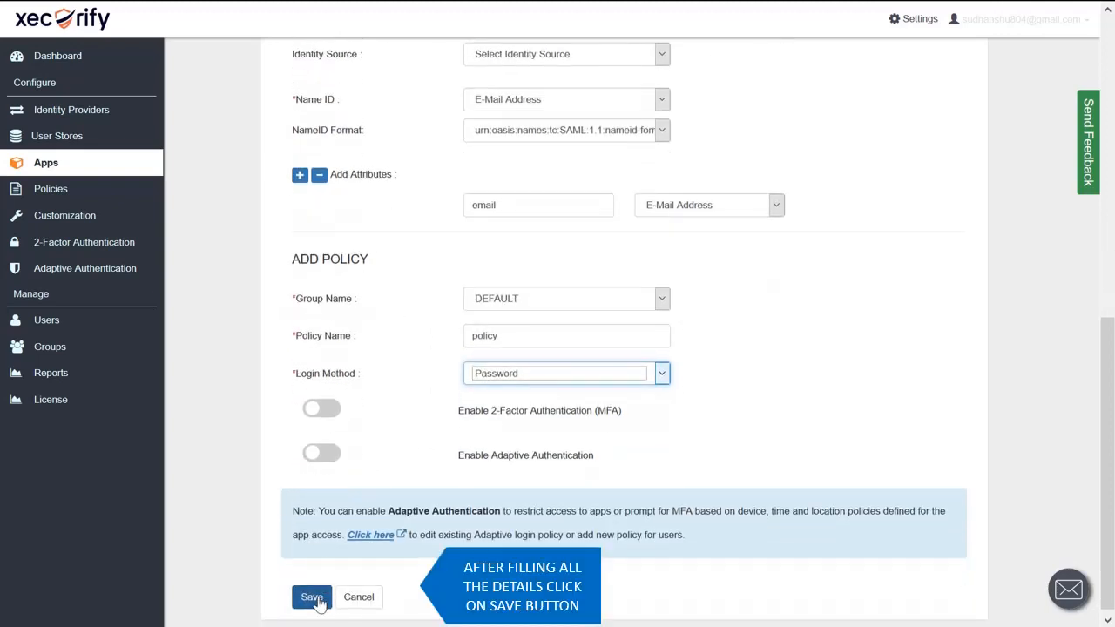
left_click(311, 596)
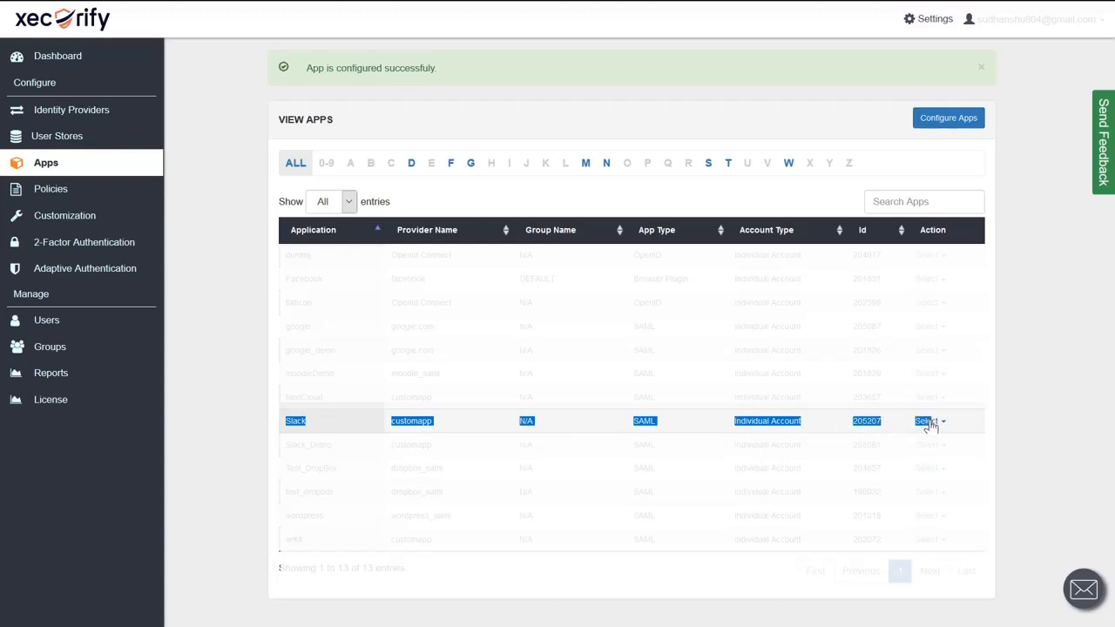
left_click(929, 420)
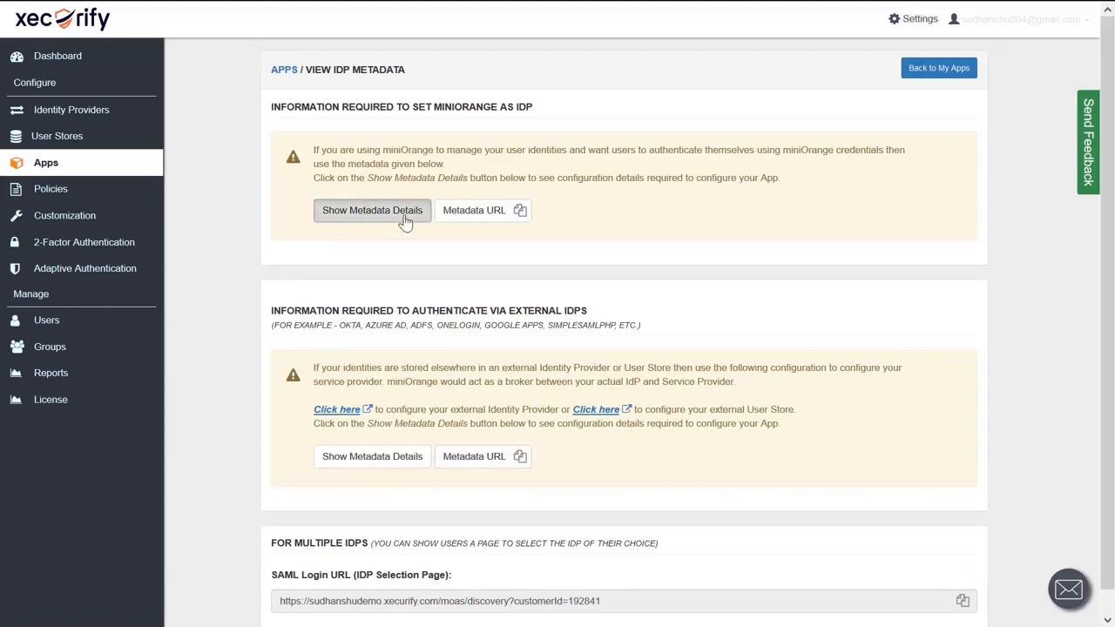
Step: Copy the SAML Login URL from the Slack app's IdP metadata
left_click(373, 209)
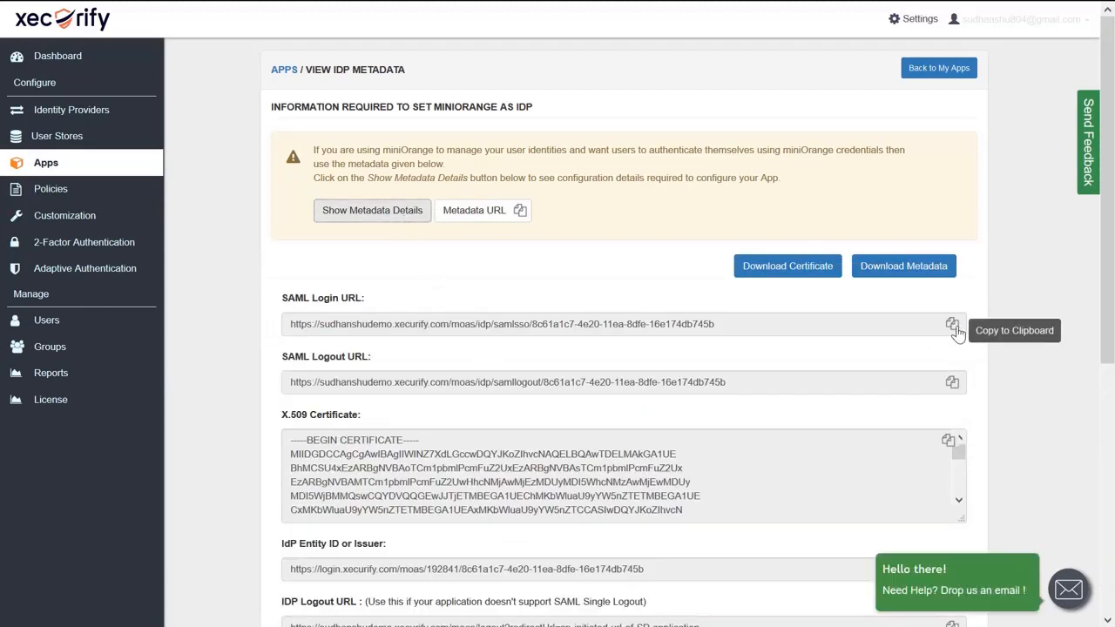
left_click(952, 322)
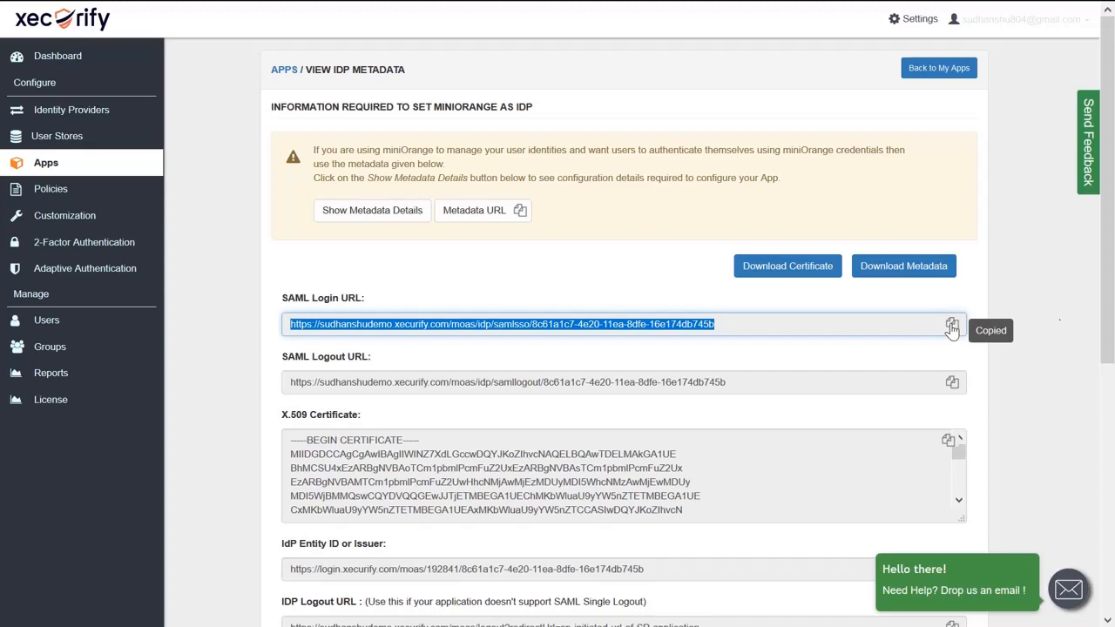
scroll("down", 3)
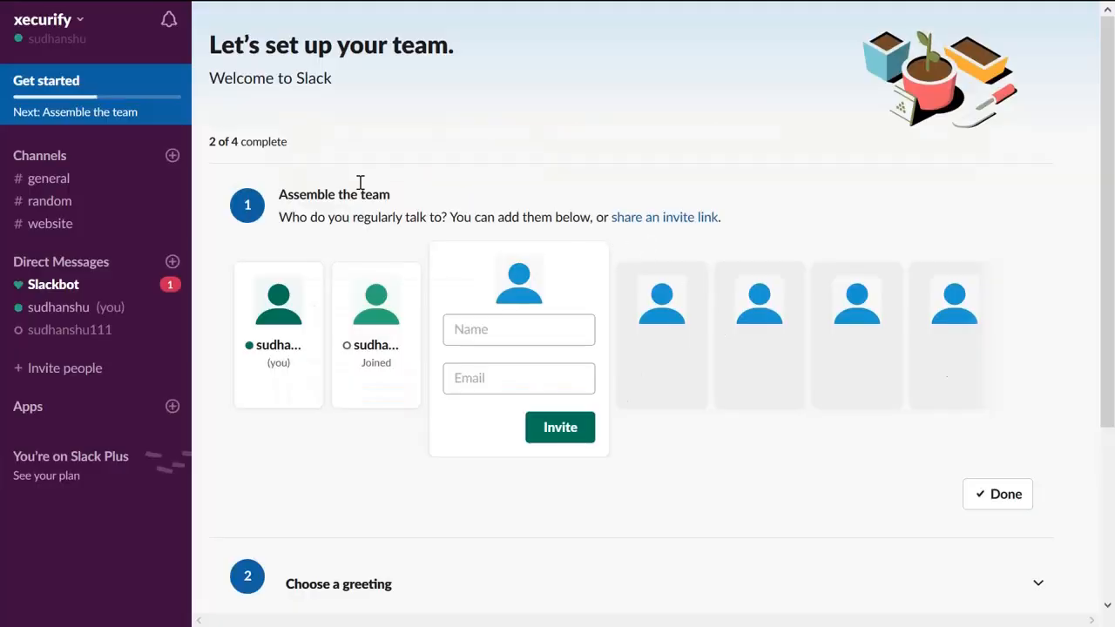
Step: Reach Workspace settings > Authentication and start configuring SAML authentication
left_click(49, 19)
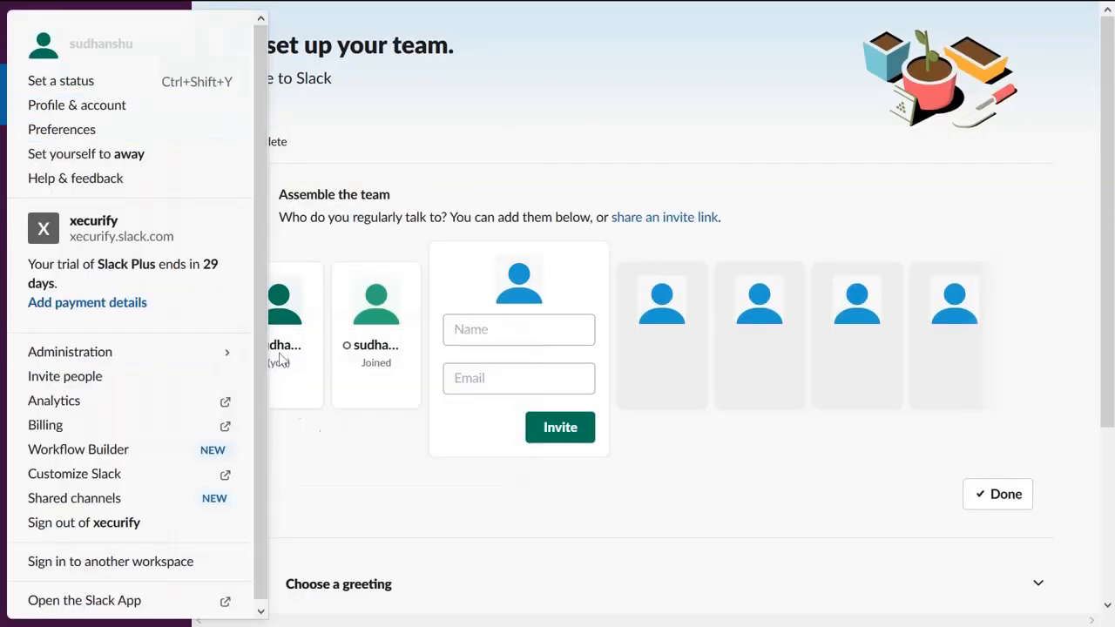
left_click(70, 352)
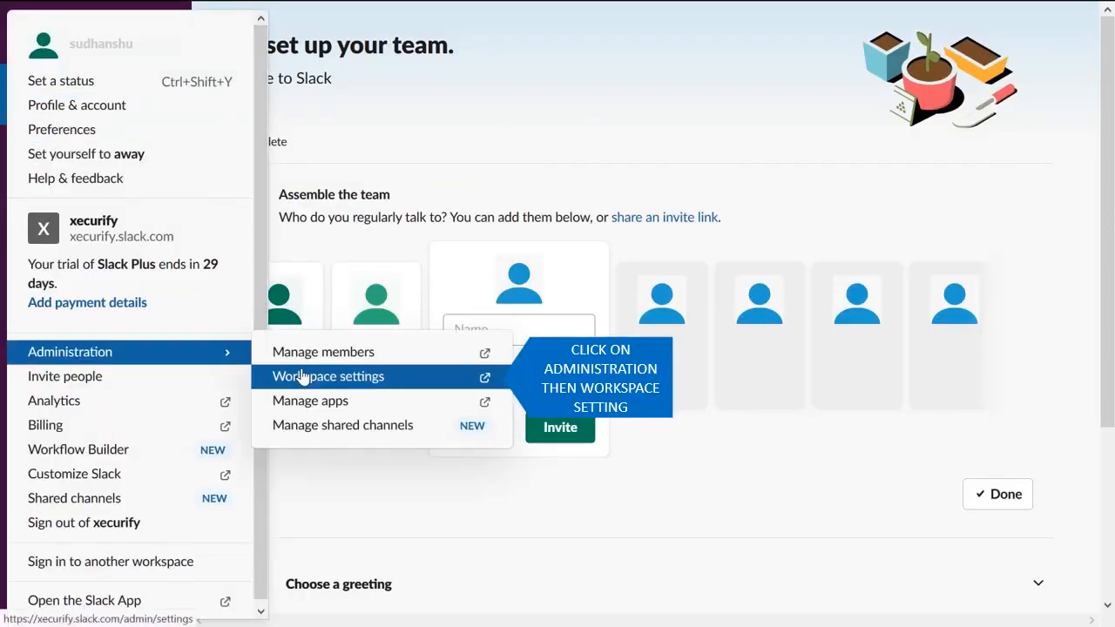
left_click(328, 377)
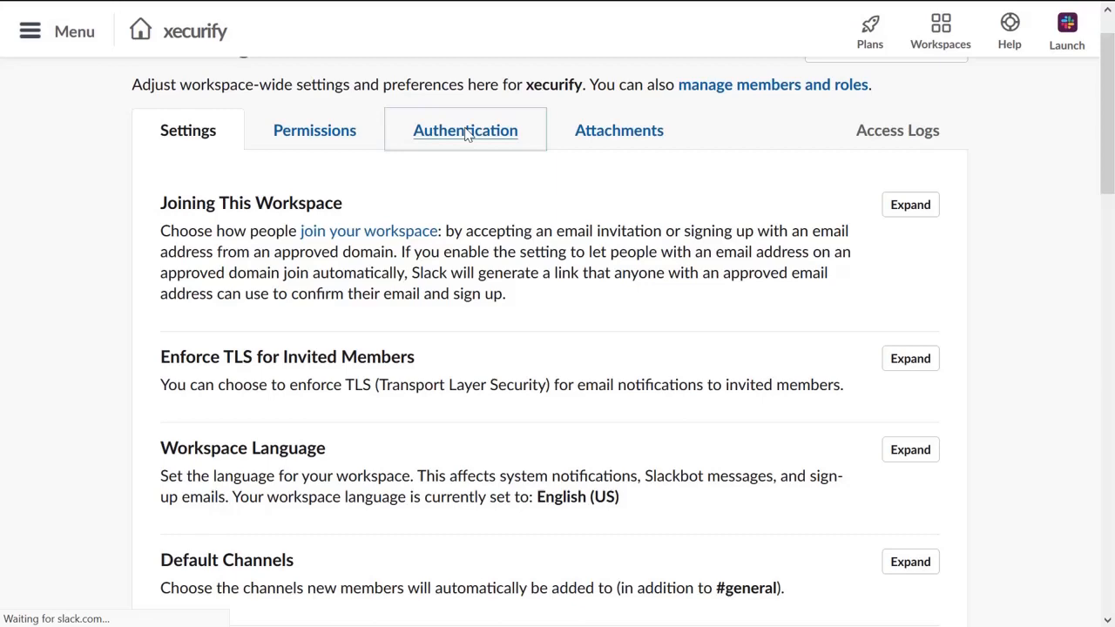
left_click(465, 129)
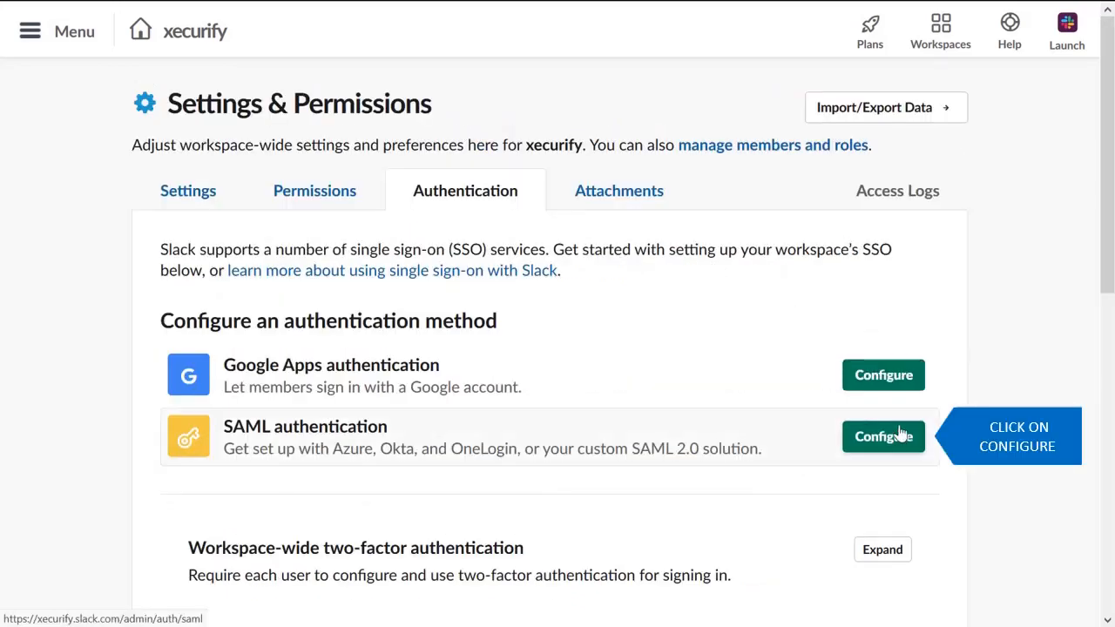
left_click(884, 435)
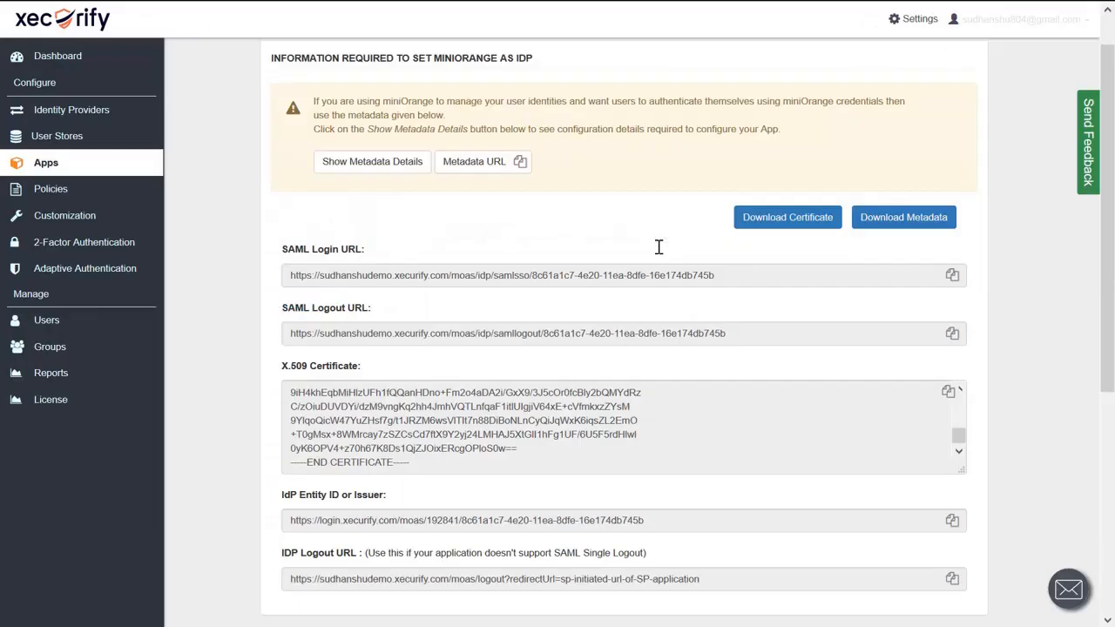
Step: Paste the miniOrange login URL, IdP entity ID and X.509 certificate into Slack's SAML fields
left_click(952, 276)
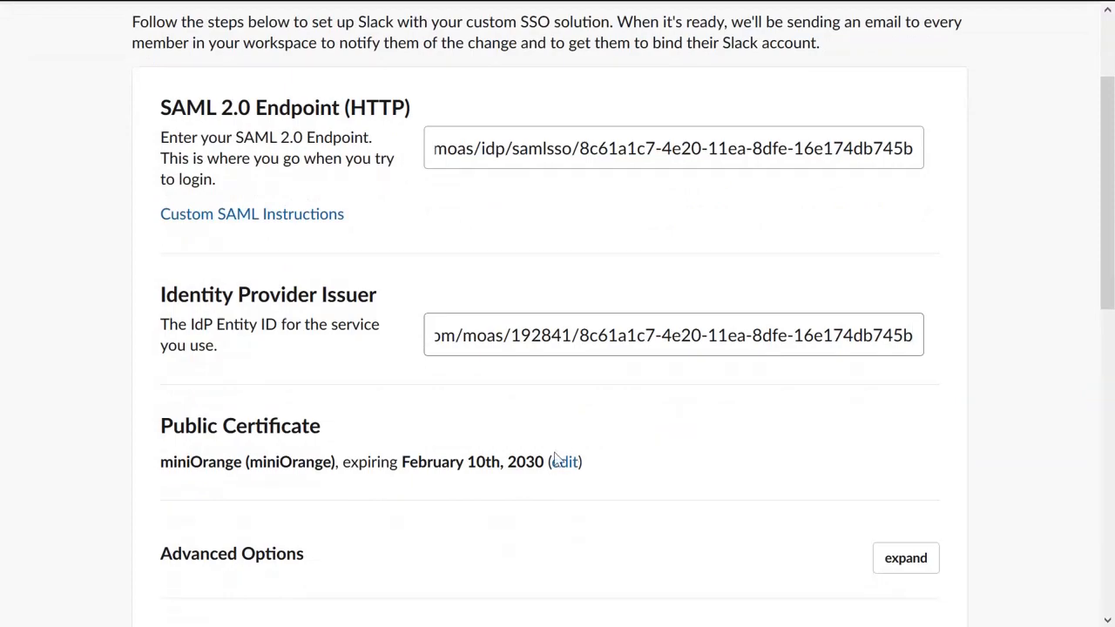
left_click(565, 462)
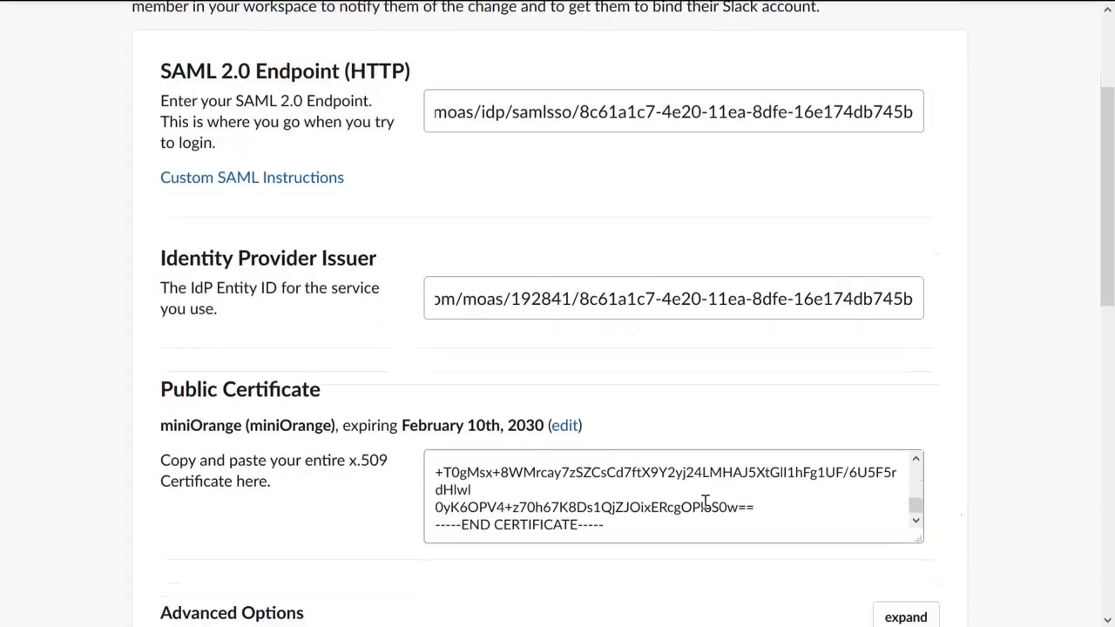
scroll("down", 3)
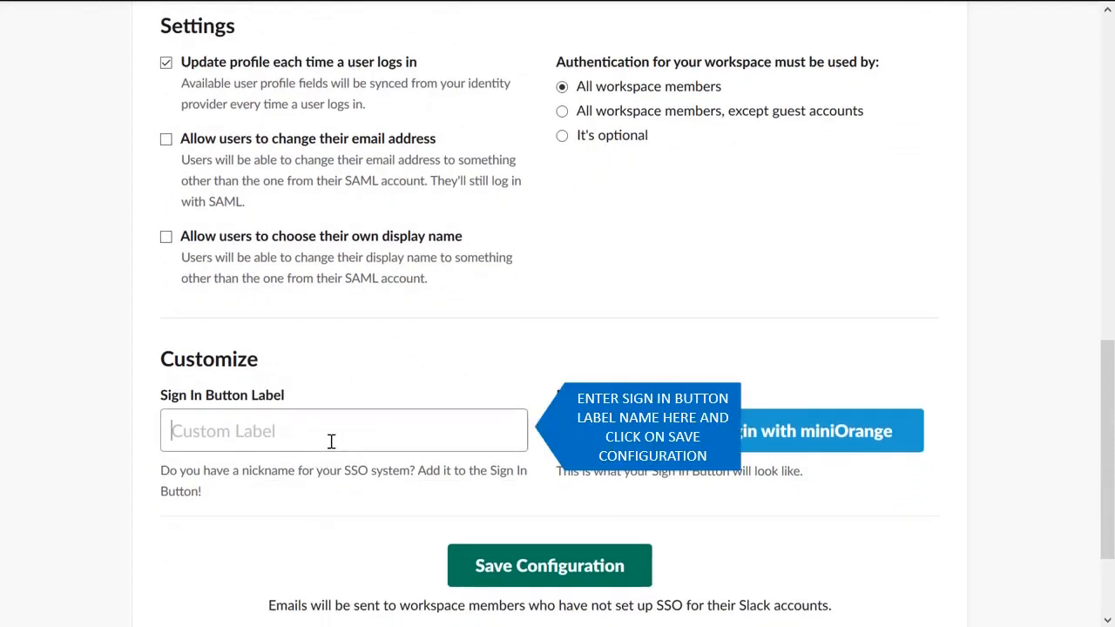
Step: Label the sign-in button 'Login with miniOrange' and save the SAML configuration
type("Login with miniOrange")
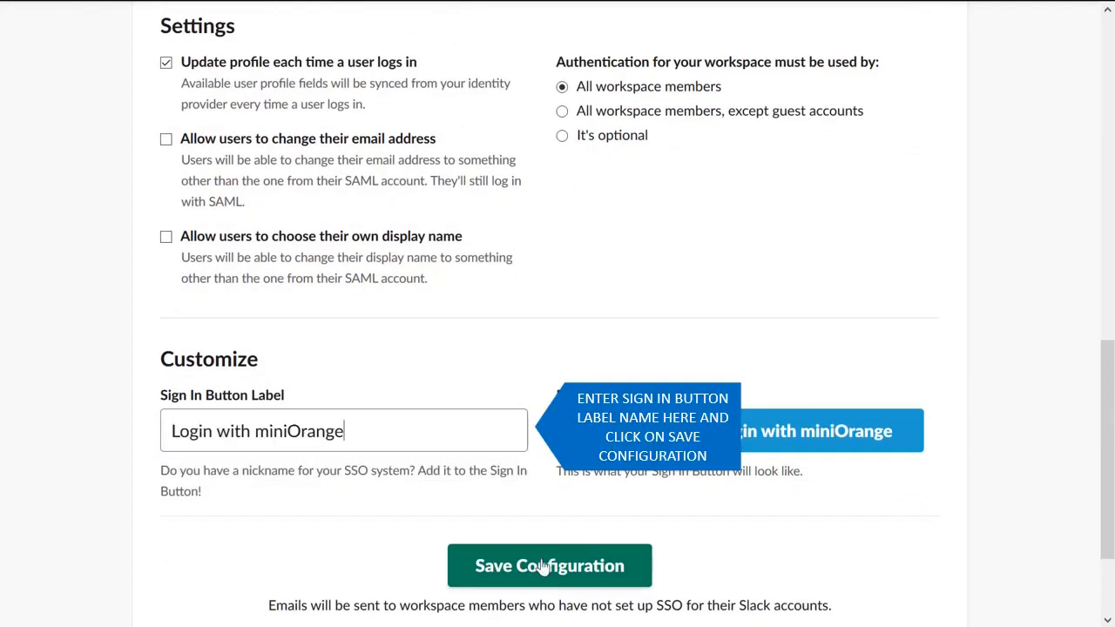
left_click(549, 564)
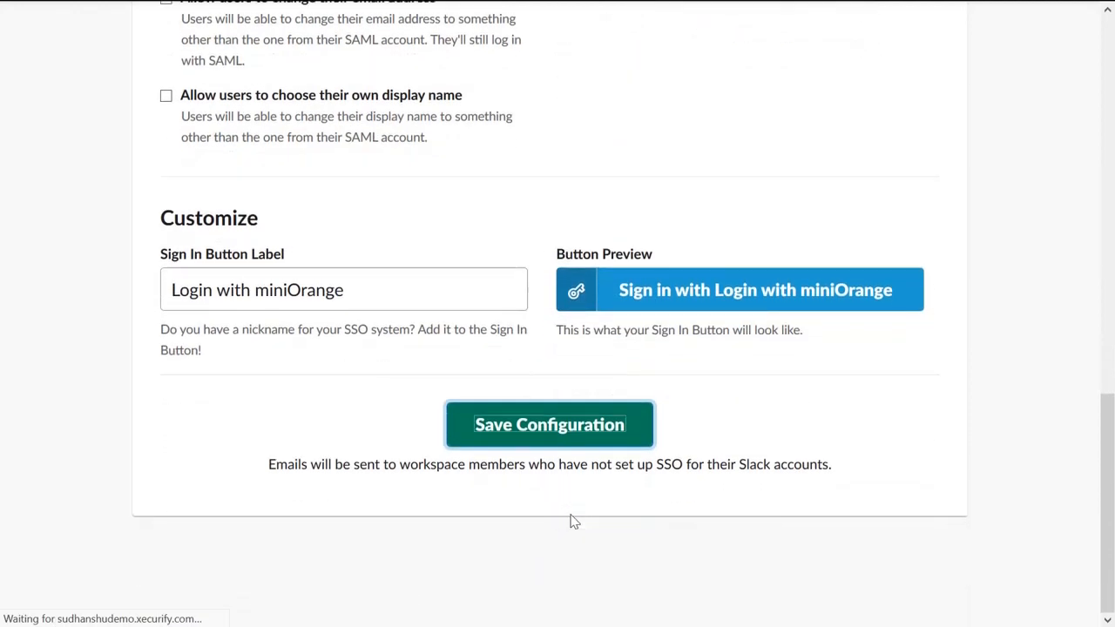
left_click(549, 425)
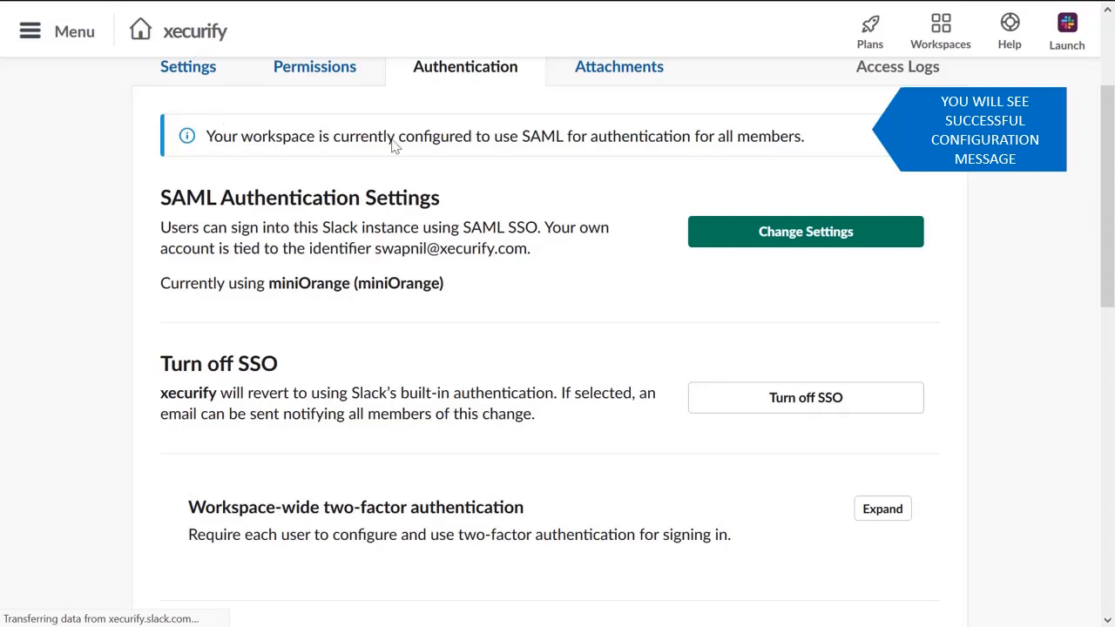
mouse_move(620, 146)
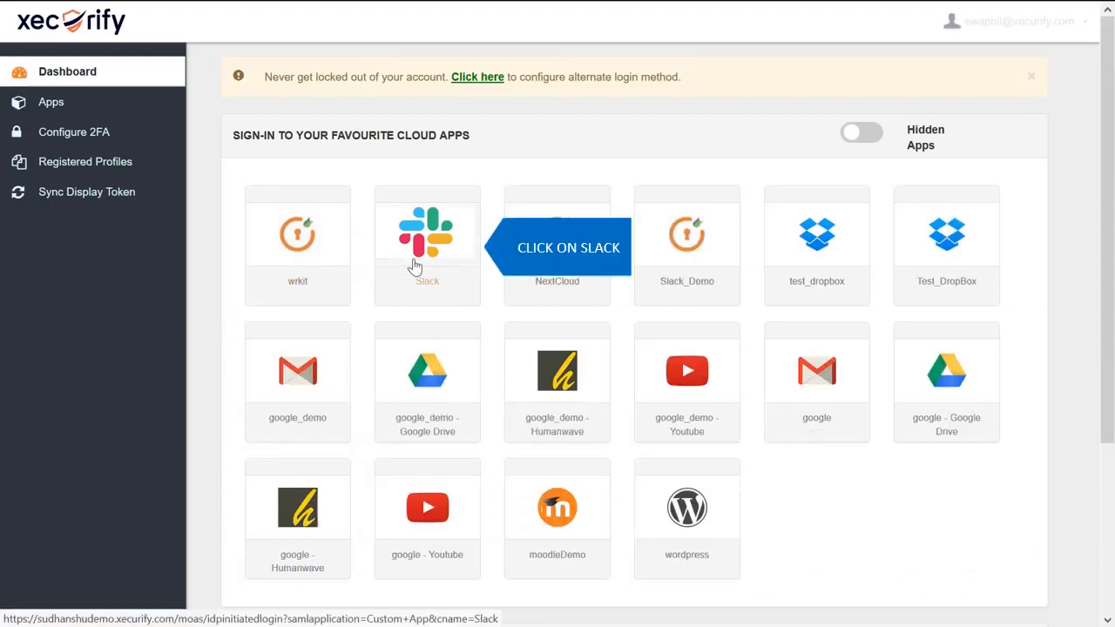
Step: Launch Slack from the Xecurify dashboard and sign in via 'Login with miniOrange'
left_click(427, 236)
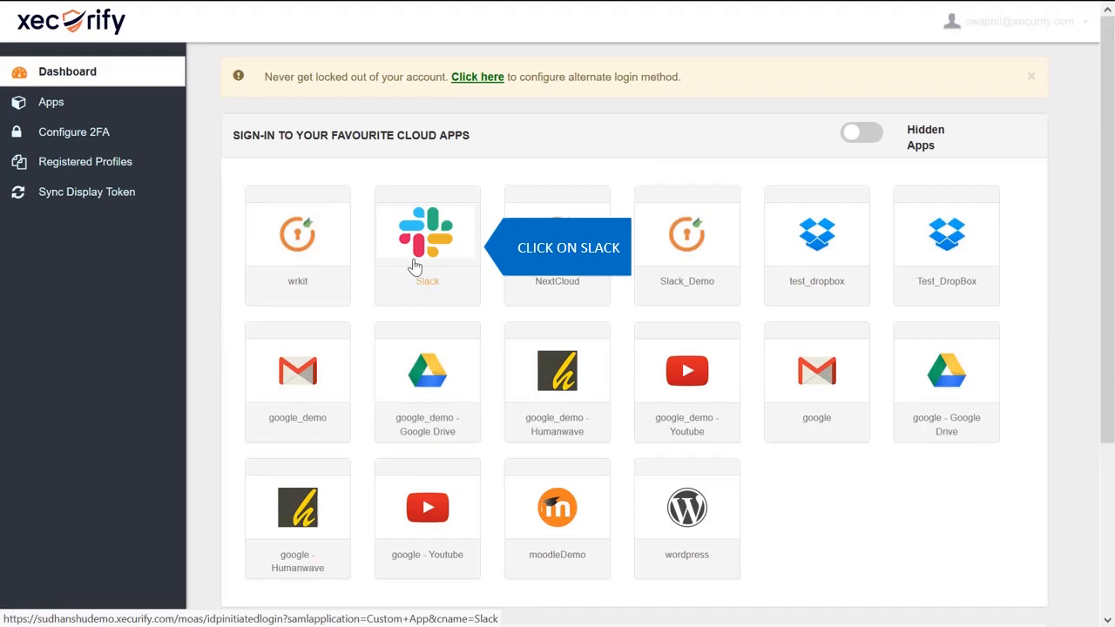
left_click(427, 235)
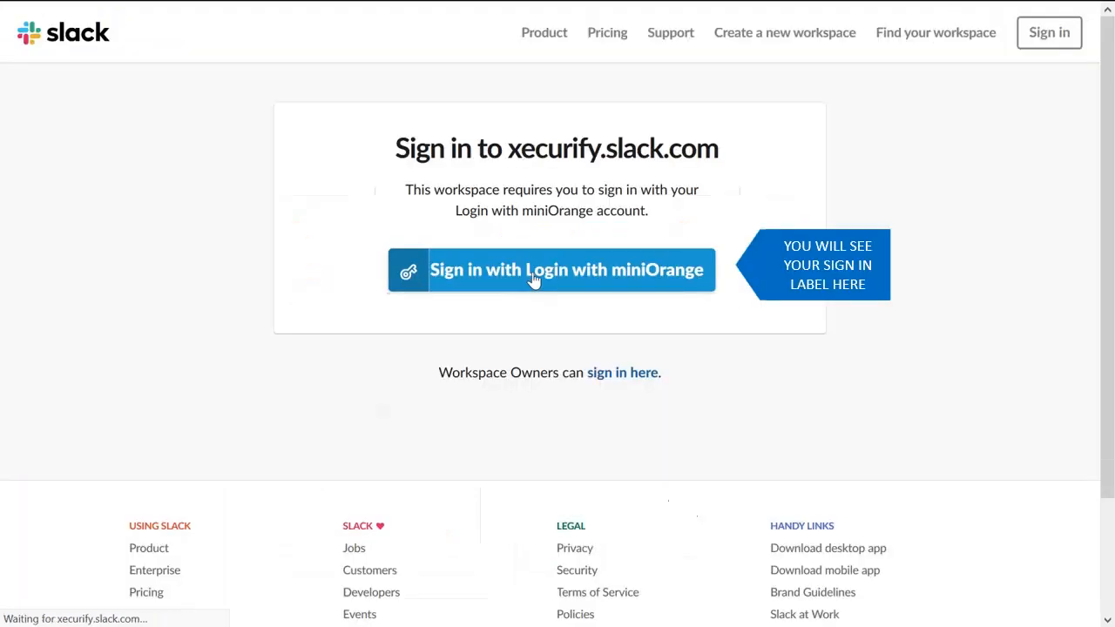
left_click(551, 268)
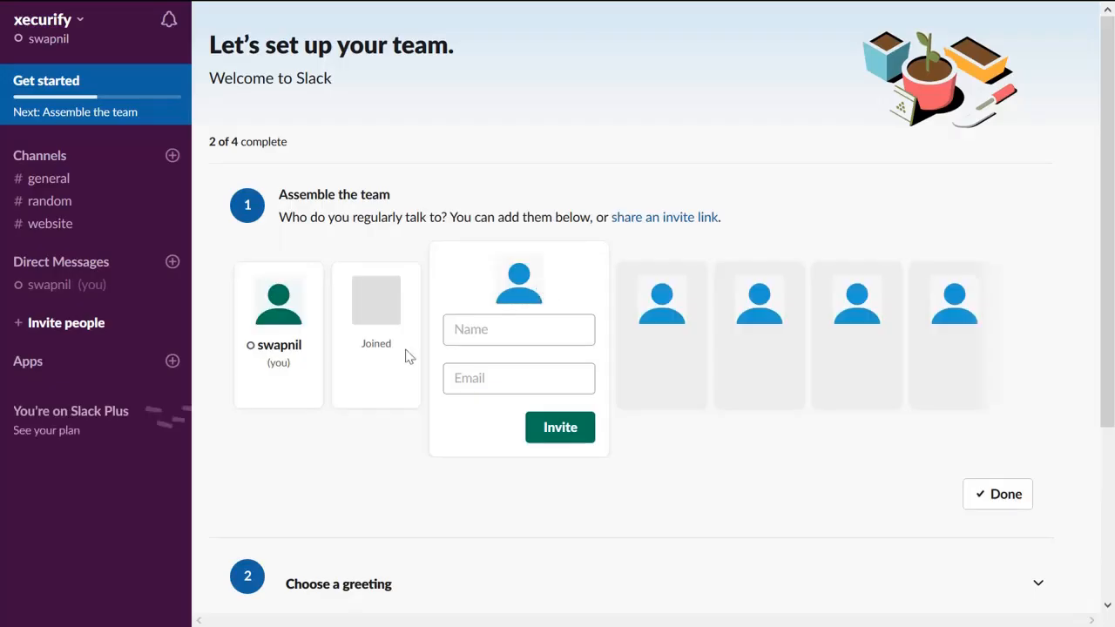